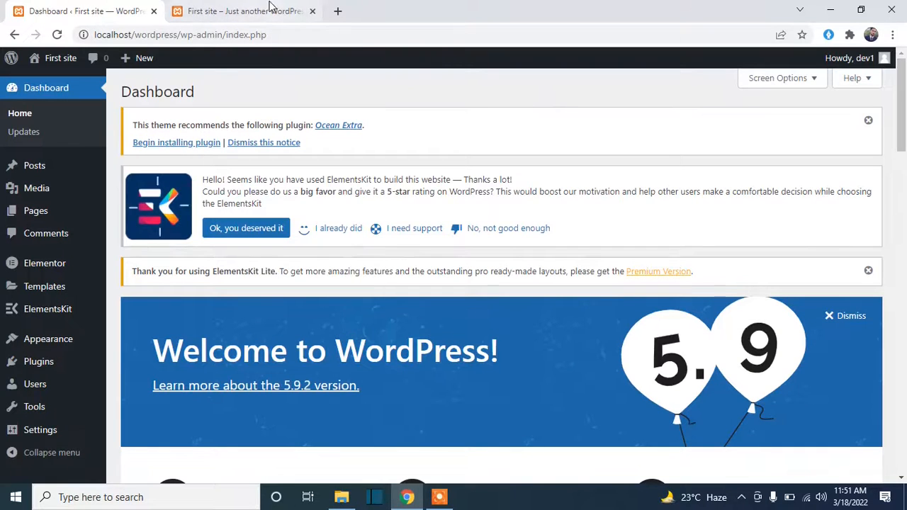
Step: View the live site's front page, scrolling through the Home page hero
click(244, 10)
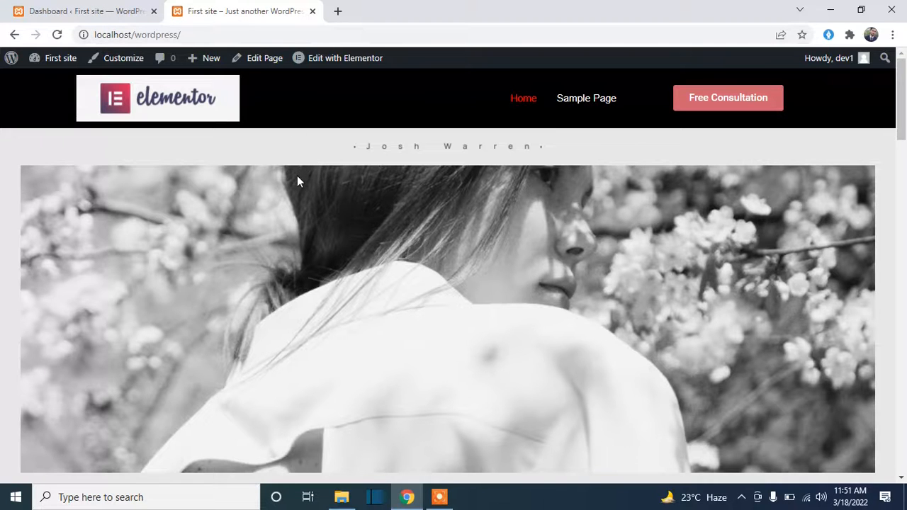
scroll(down, 3)
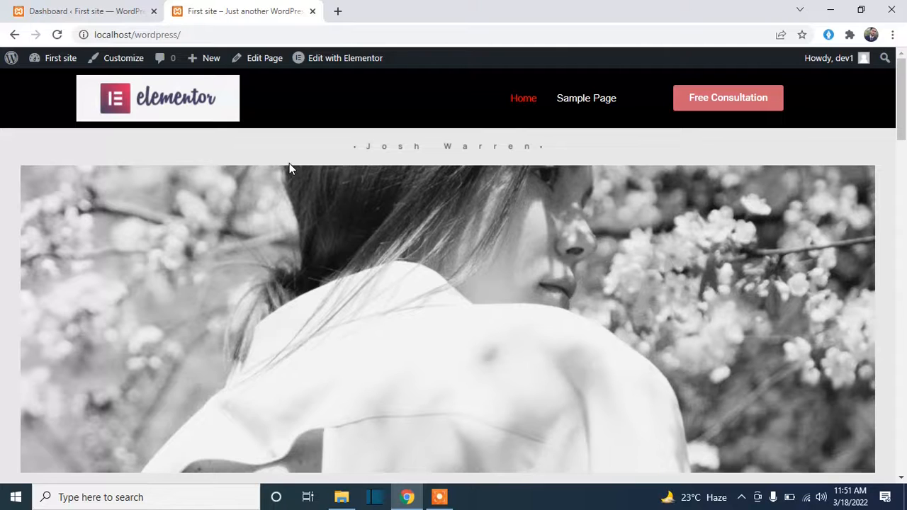
Step: Open Settings > Reading from the Dashboard, showing static homepage Home and posts page Blogs
click(82, 11)
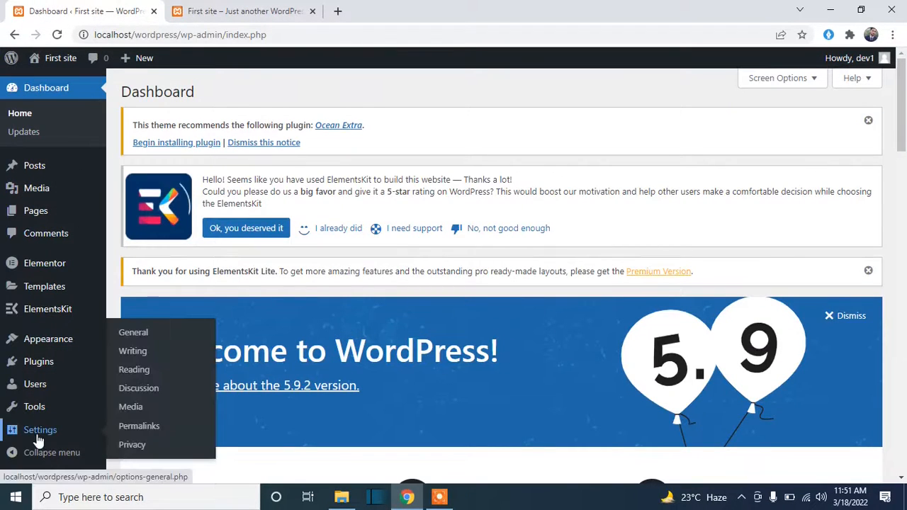
mouse_move(82, 440)
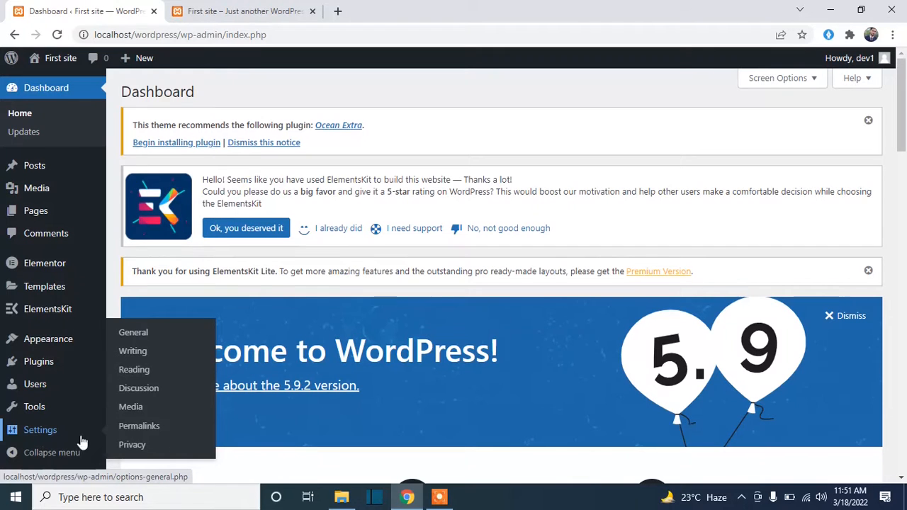
click(134, 370)
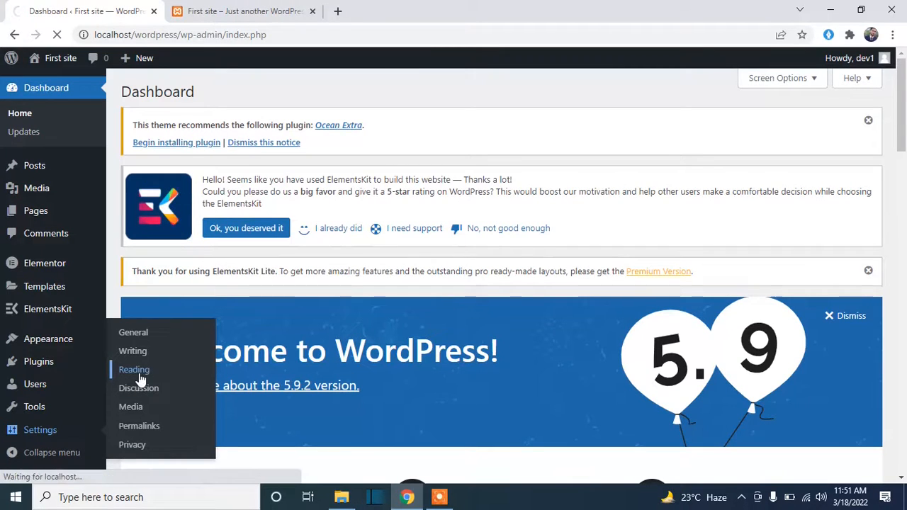
click(134, 369)
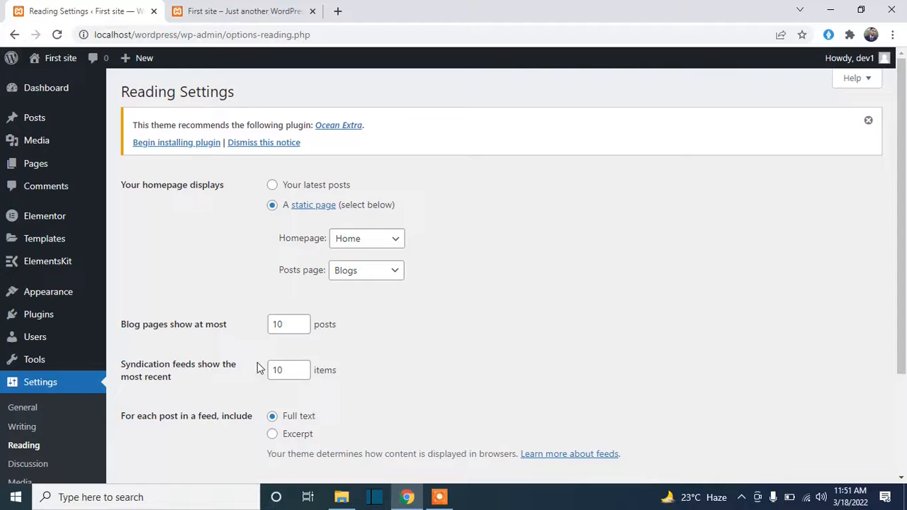
mouse_move(457, 316)
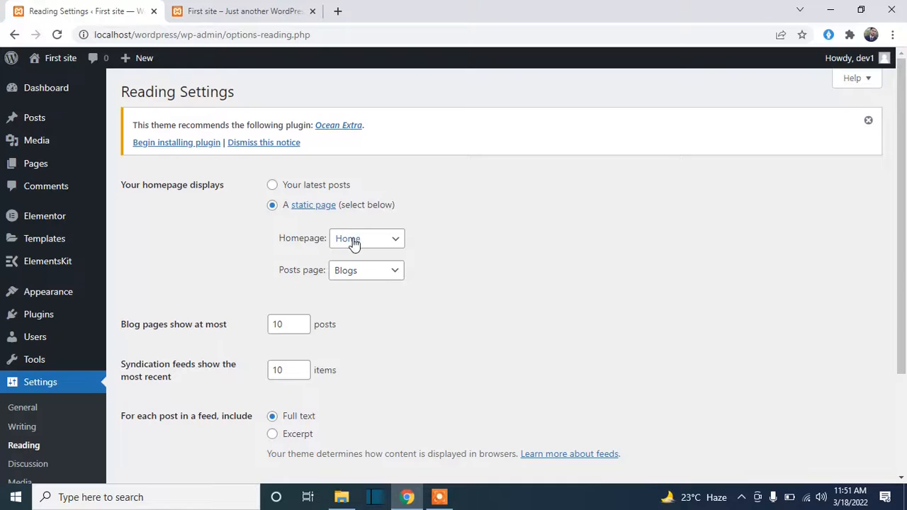
mouse_move(289, 247)
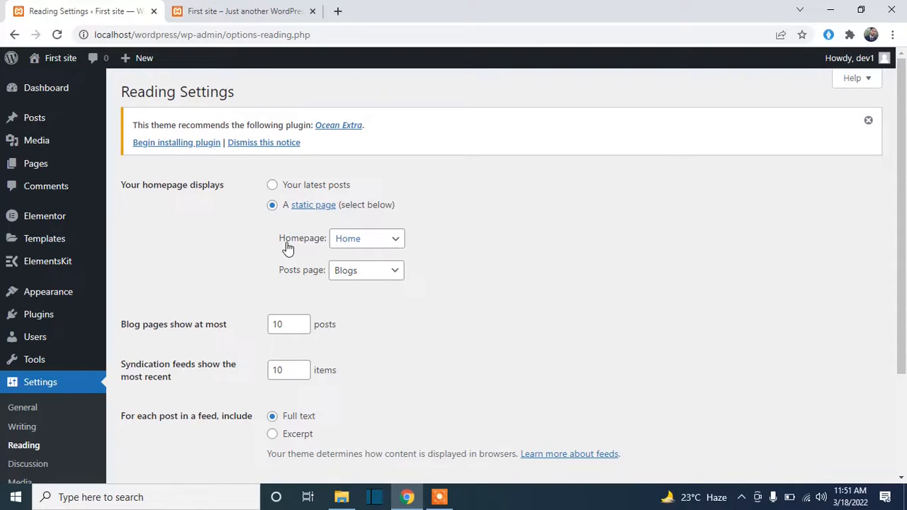
mouse_move(278, 281)
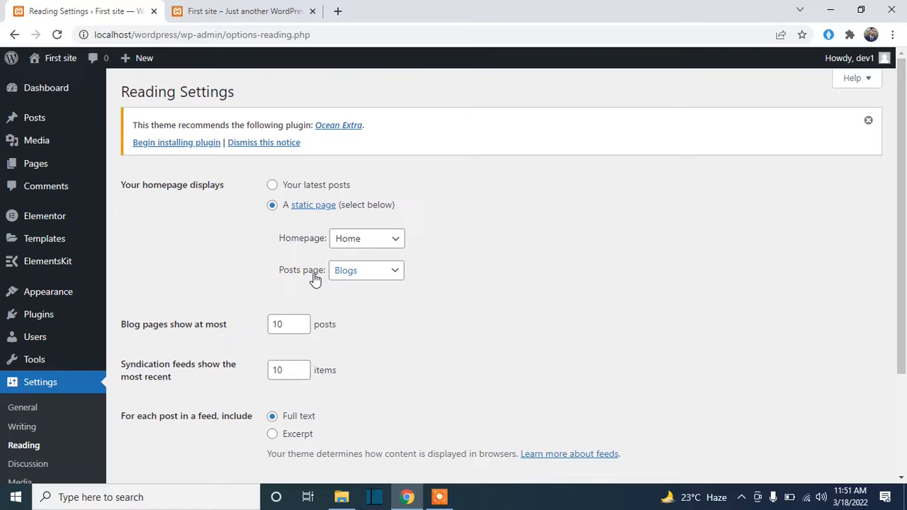
mouse_move(321, 250)
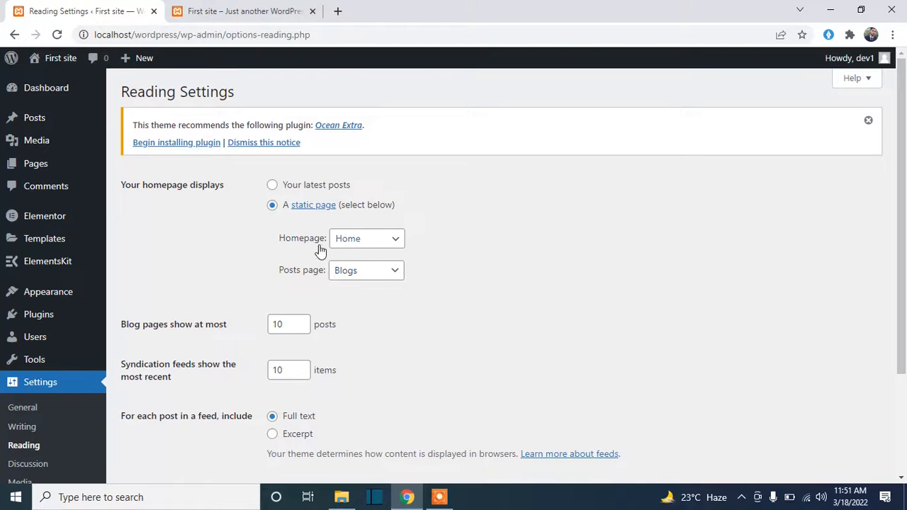
Step: Choose Sample Page in the Homepage dropdown and glance at the live site
click(366, 238)
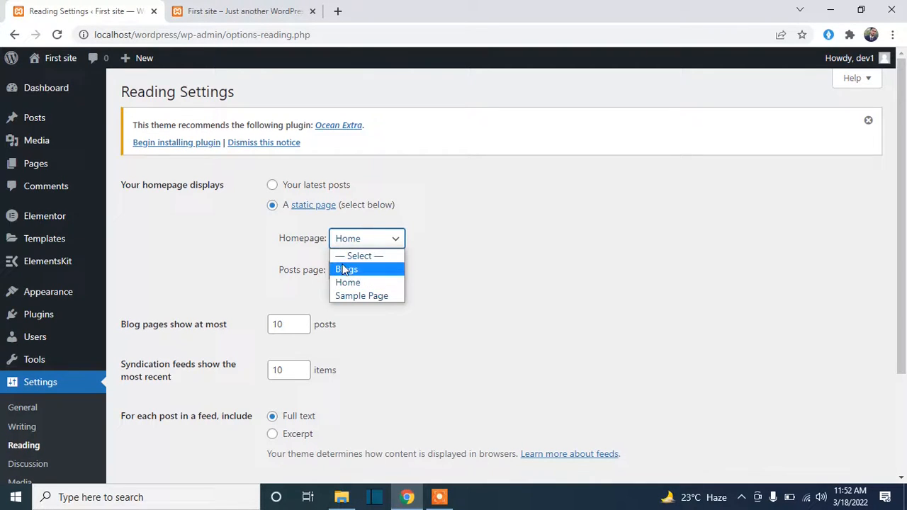
click(346, 269)
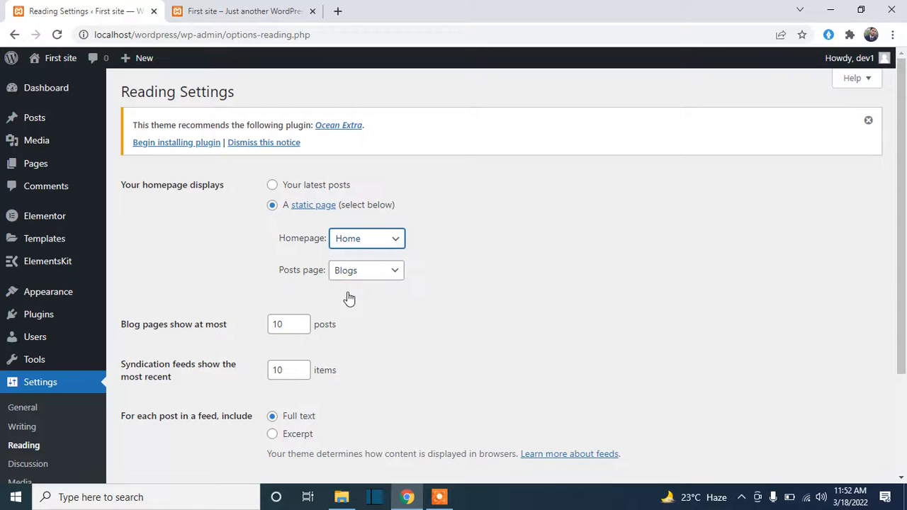
click(367, 238)
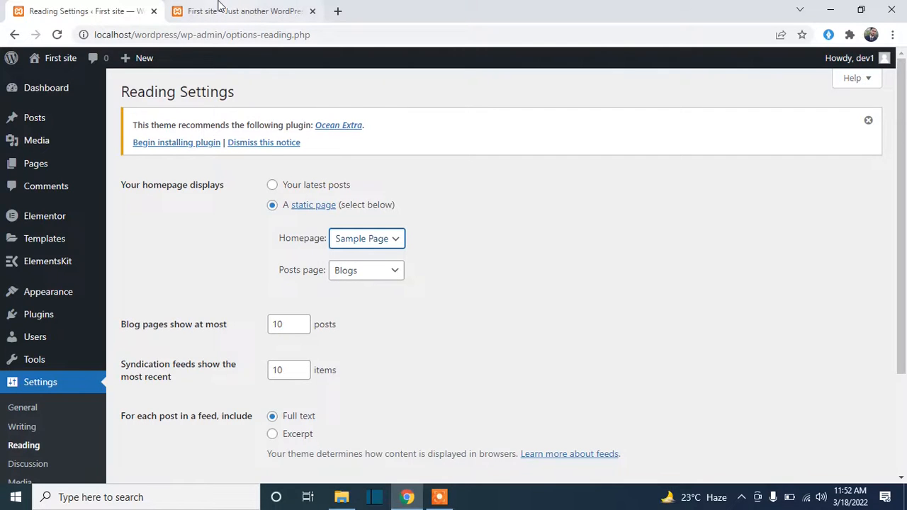
click(244, 11)
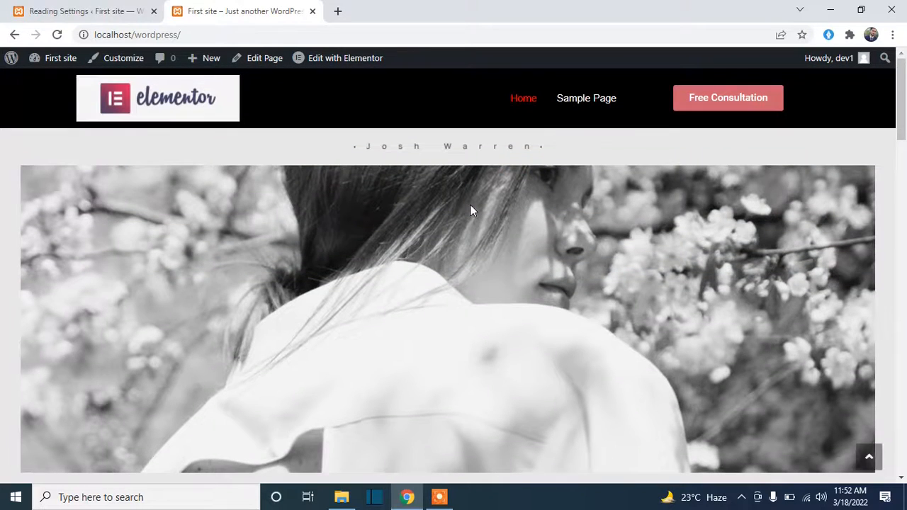
click(85, 11)
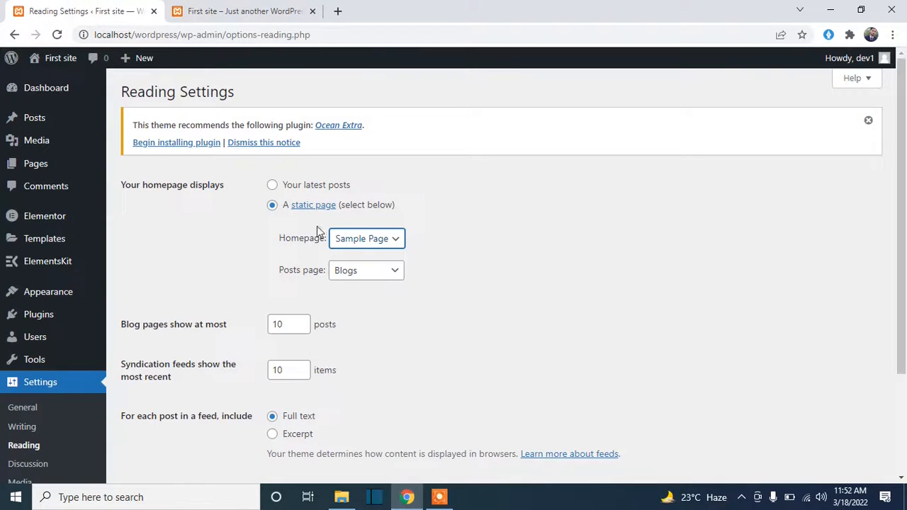
Step: Save the Sample Page homepage setting and reload the live site
click(366, 238)
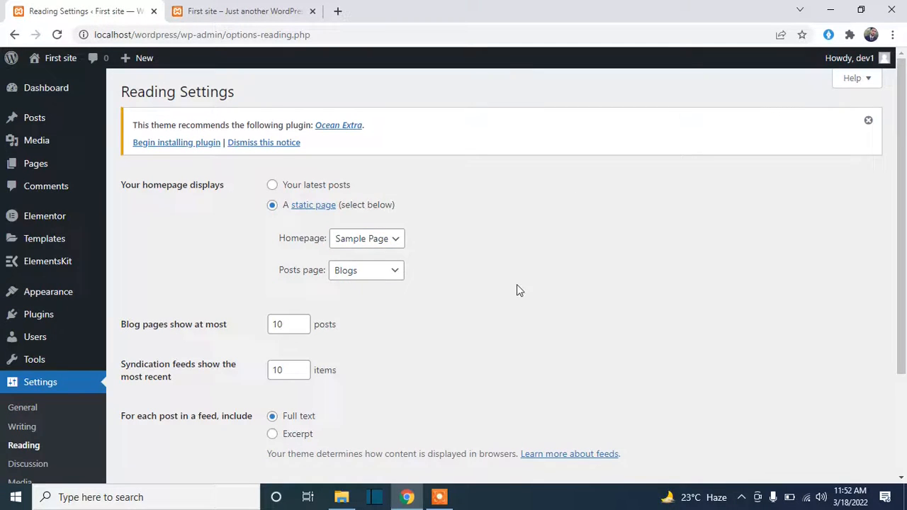
scroll(down, 3)
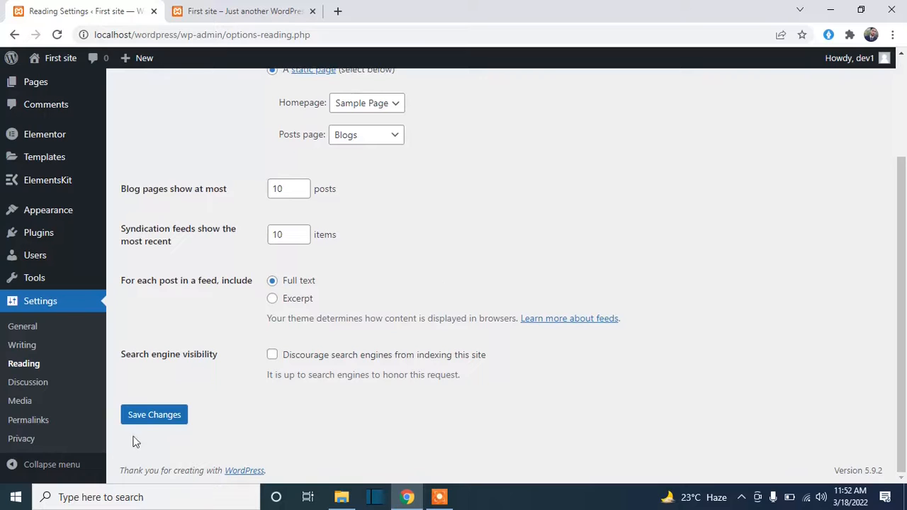
click(153, 415)
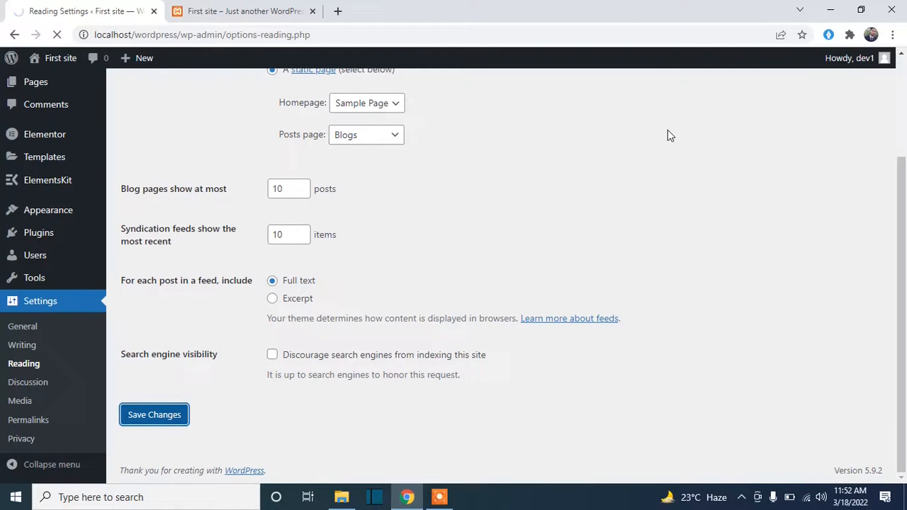
click(153, 414)
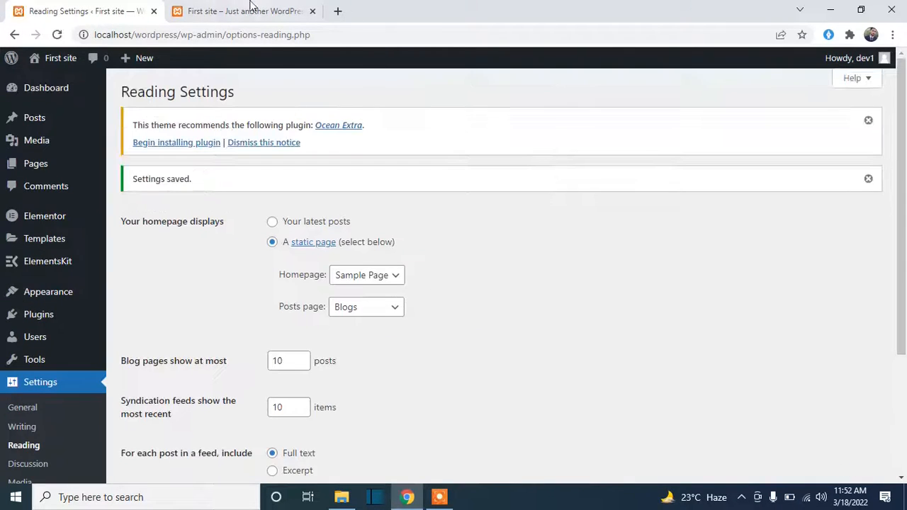
click(244, 11)
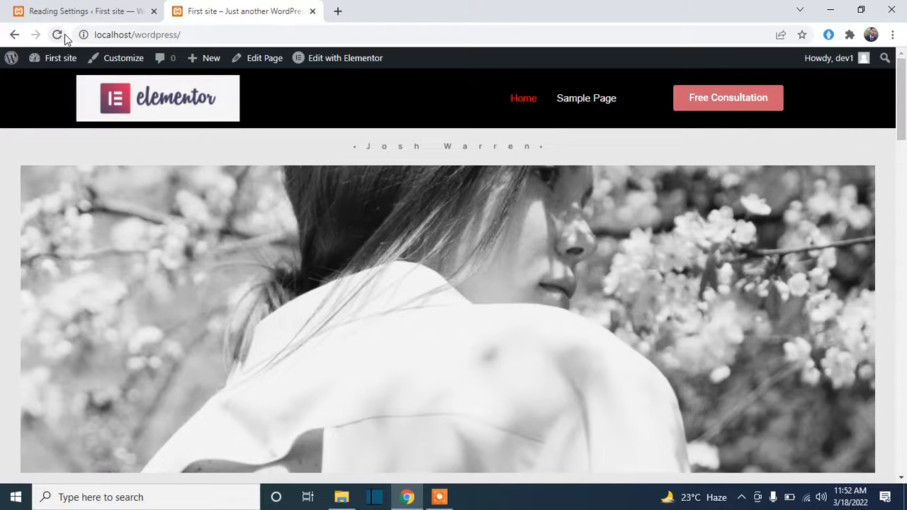
mouse_move(57, 34)
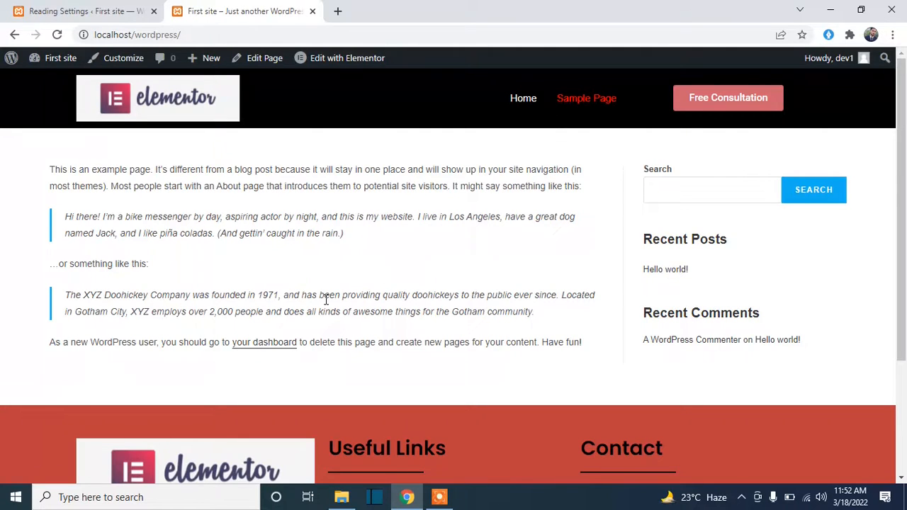
mouse_move(335, 285)
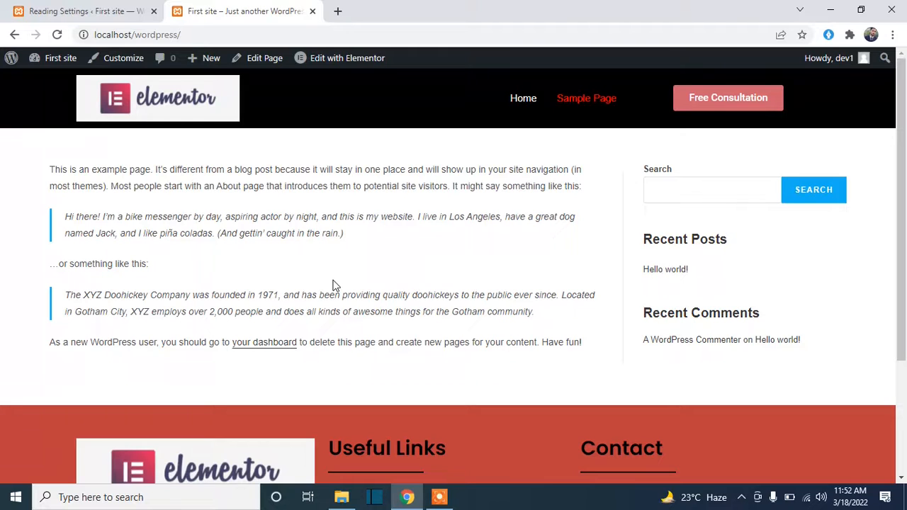
mouse_move(236, 63)
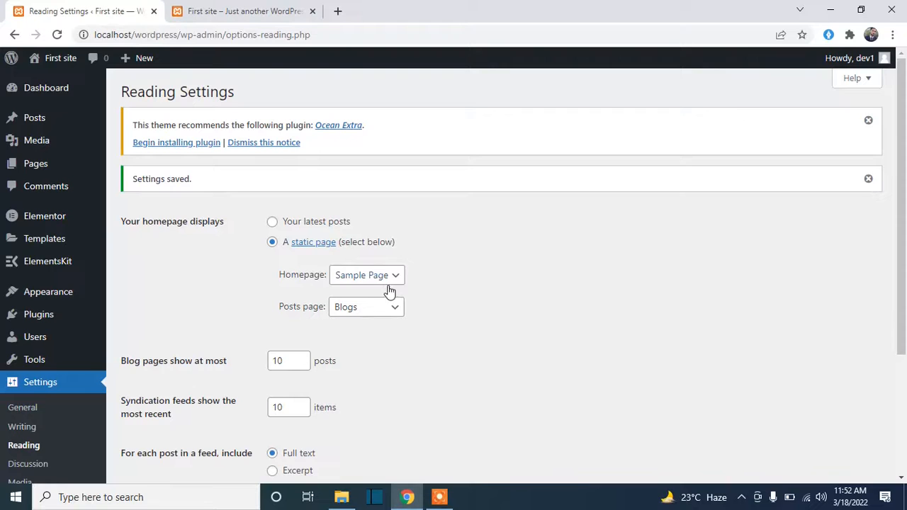
Step: Select Home in the Homepage dropdown and save the Reading Settings
click(366, 275)
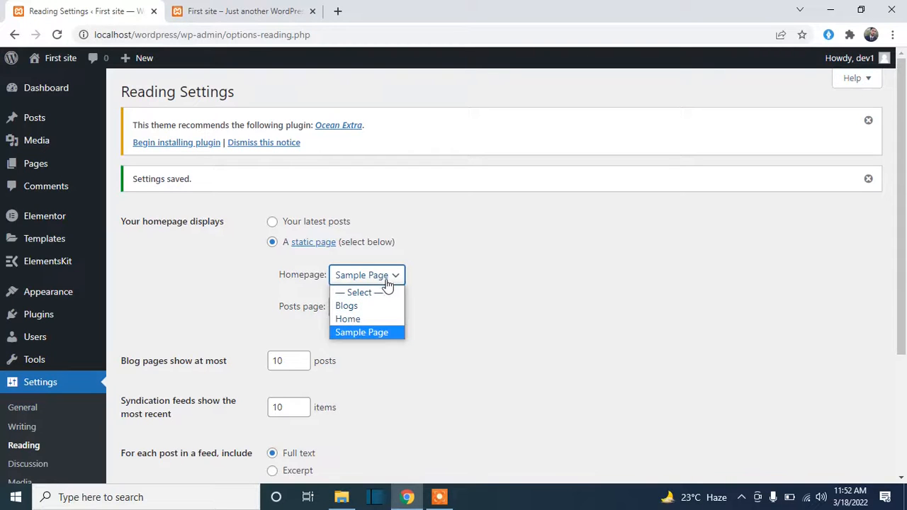
click(348, 319)
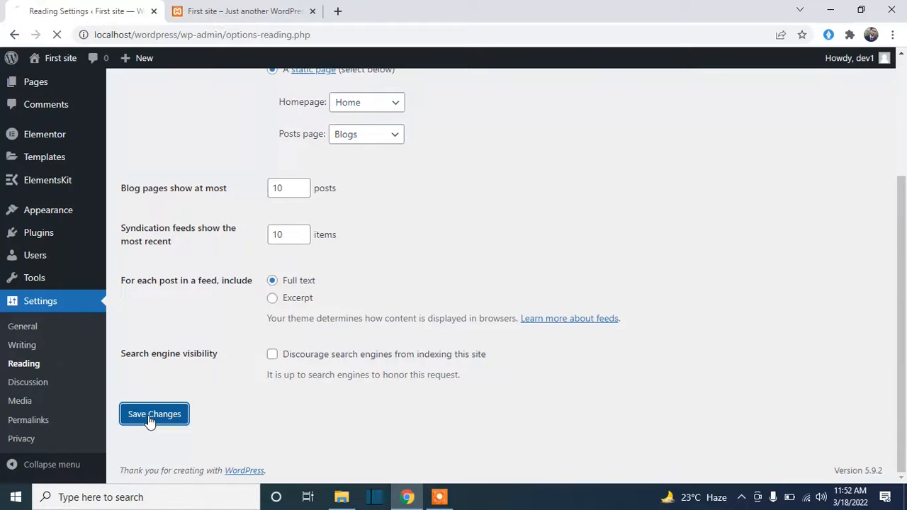
click(154, 414)
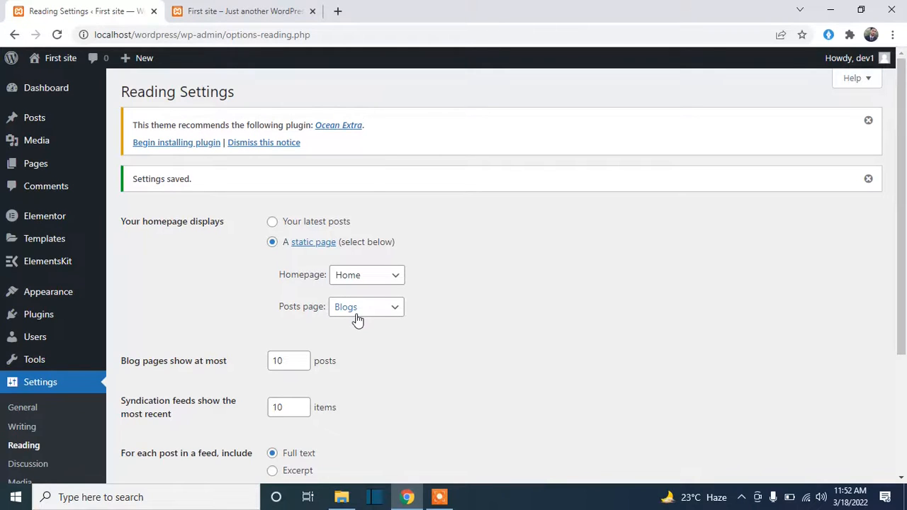
Step: Confirm the posts page is still Blogs, then return to the live site
click(366, 307)
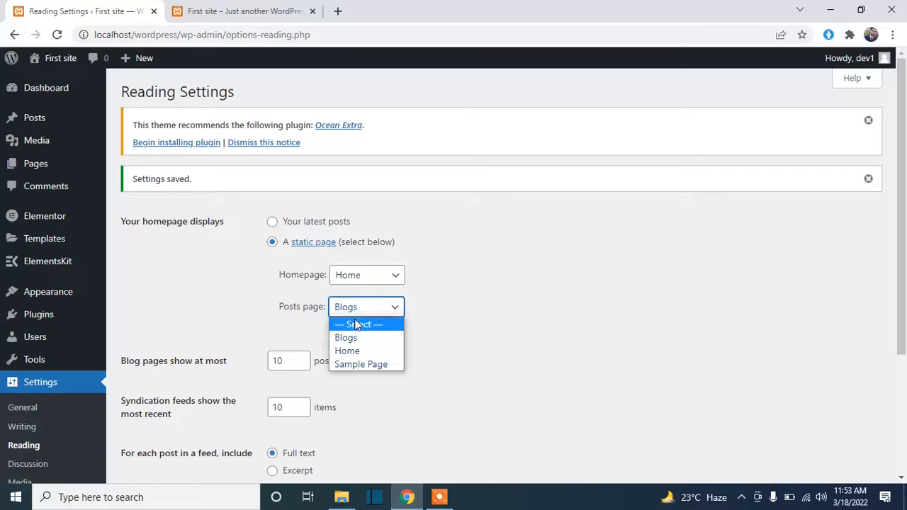
mouse_move(348, 351)
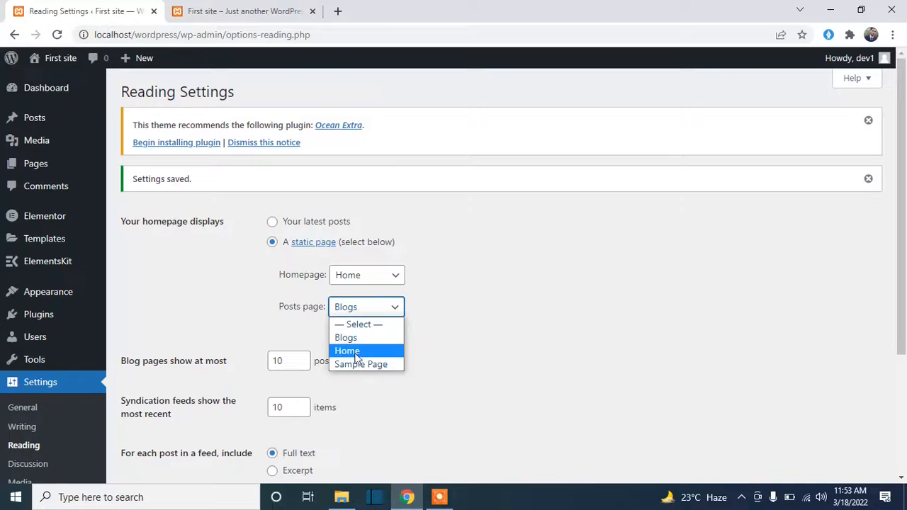
click(345, 337)
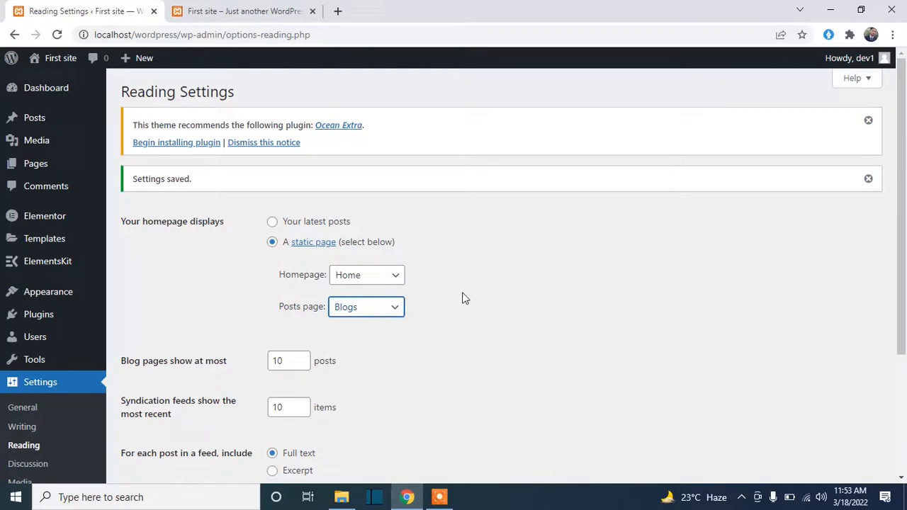
scroll(down, 3)
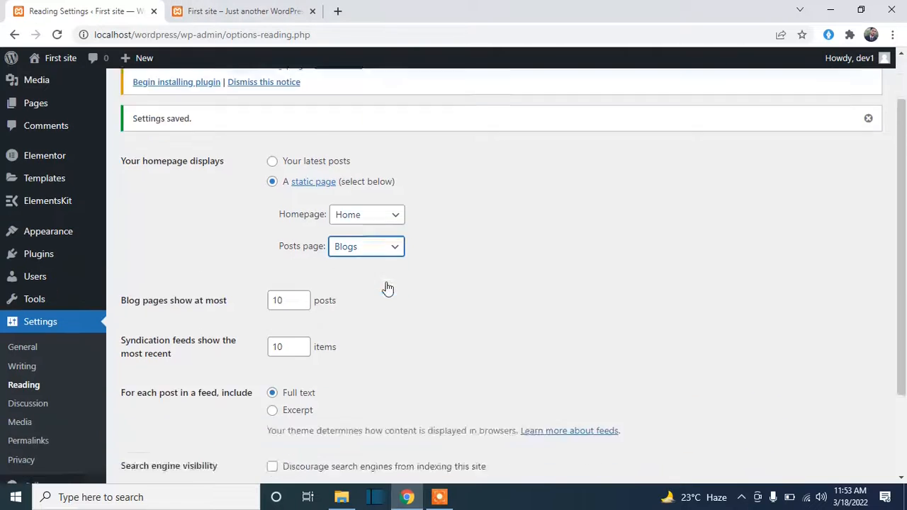
click(244, 10)
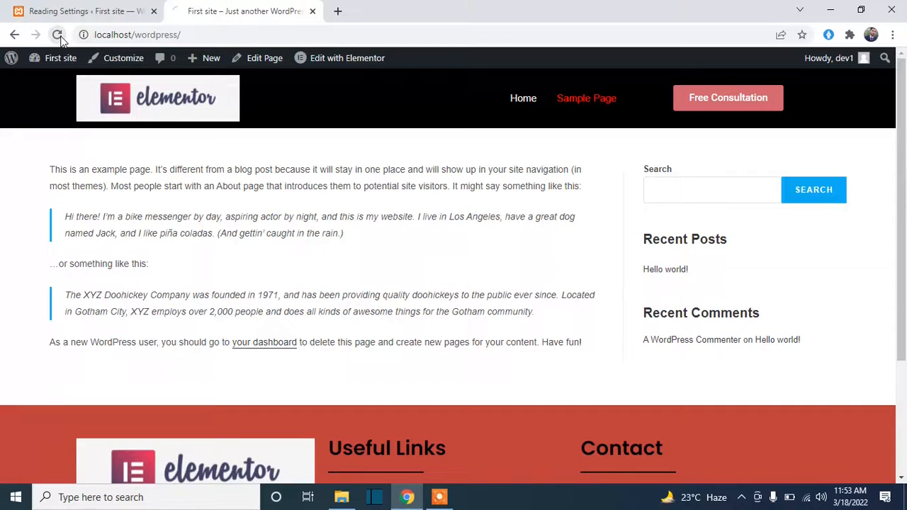
click(57, 34)
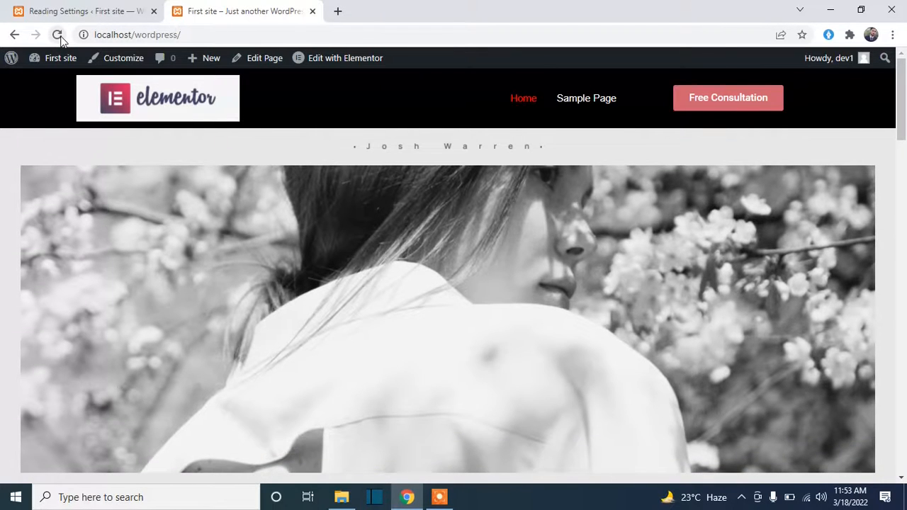
click(57, 35)
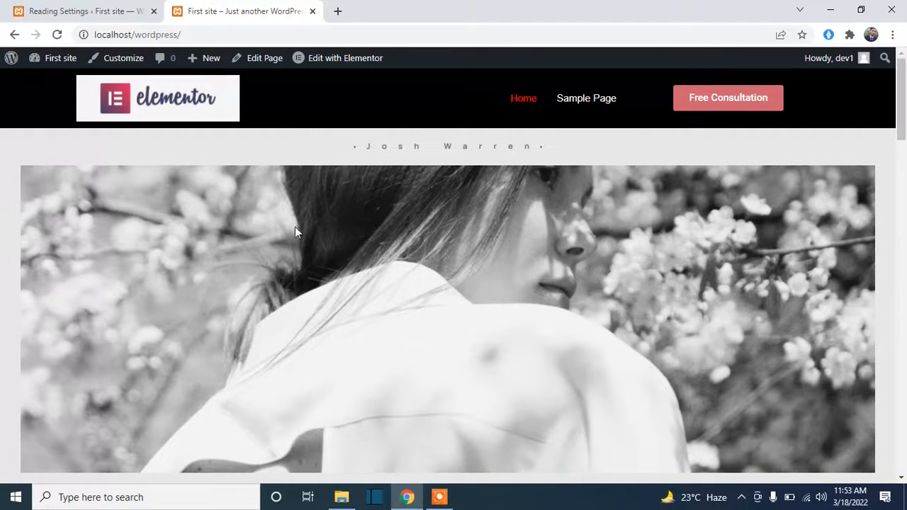
mouse_move(201, 182)
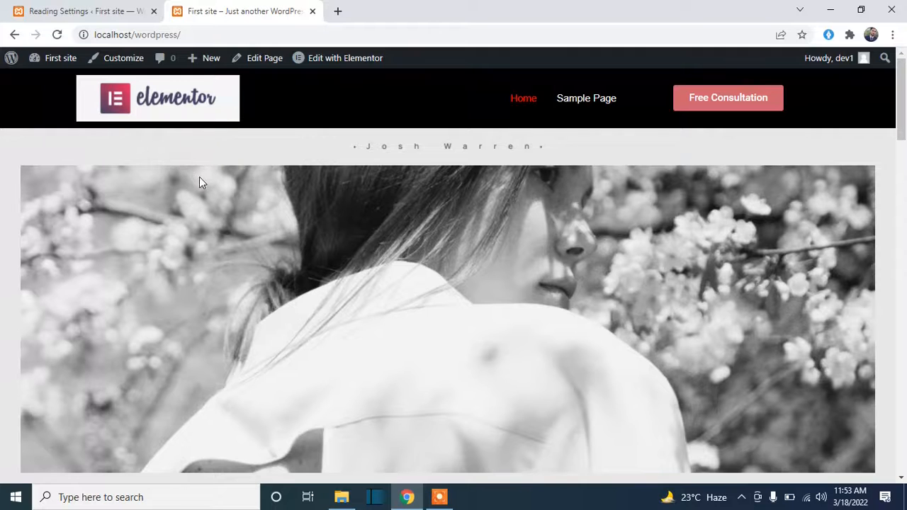
scroll(down, 3)
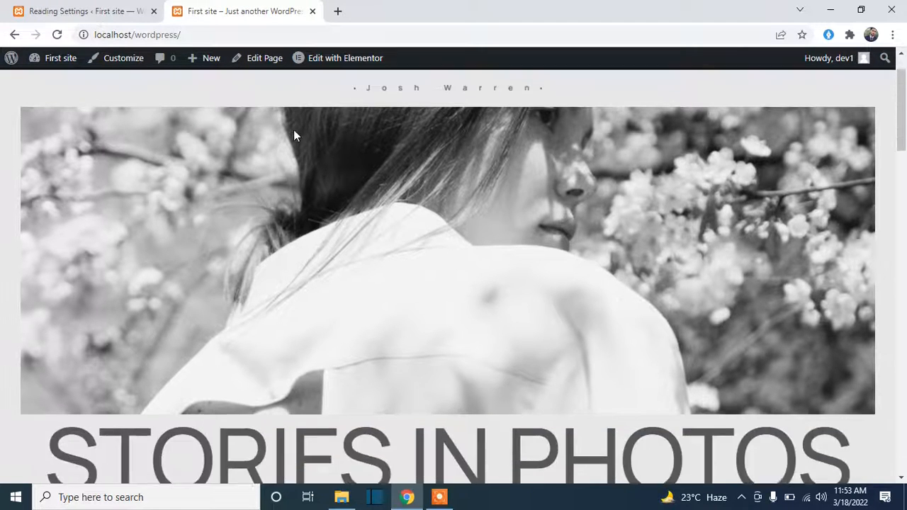
scroll(down, 3)
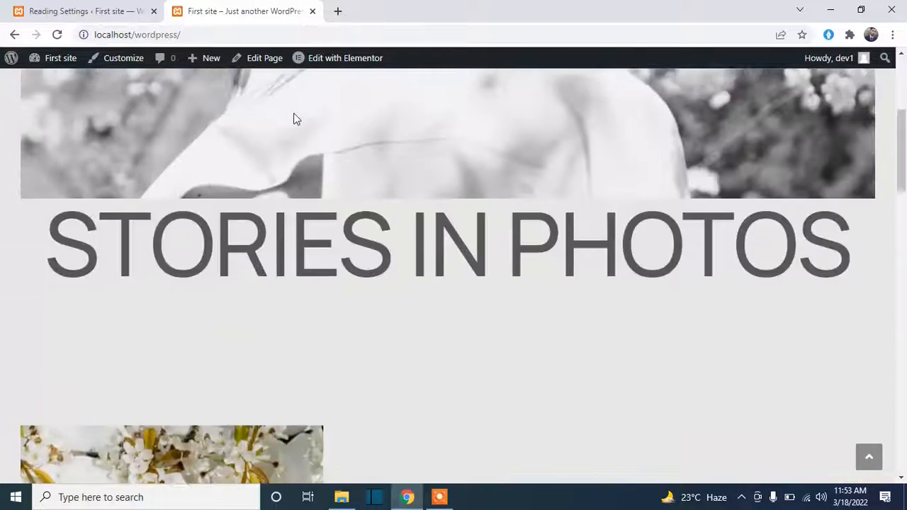
scroll(up, 3)
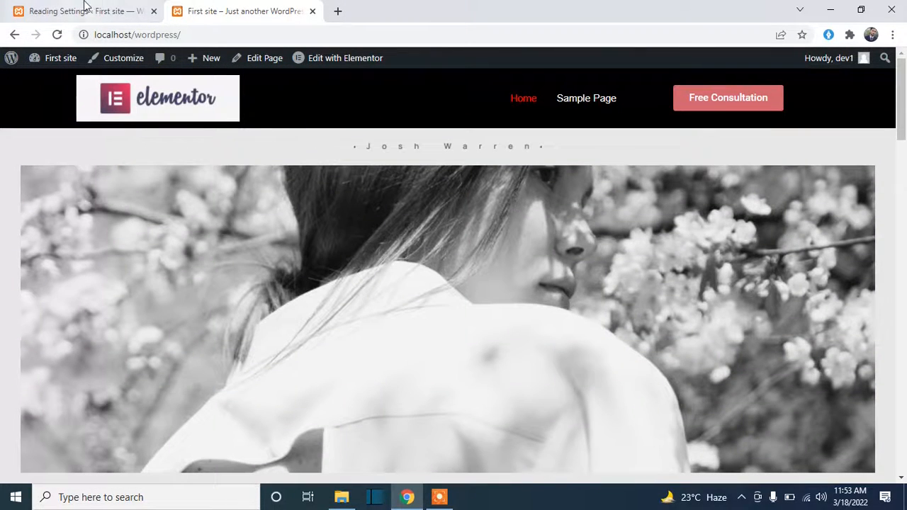
click(82, 11)
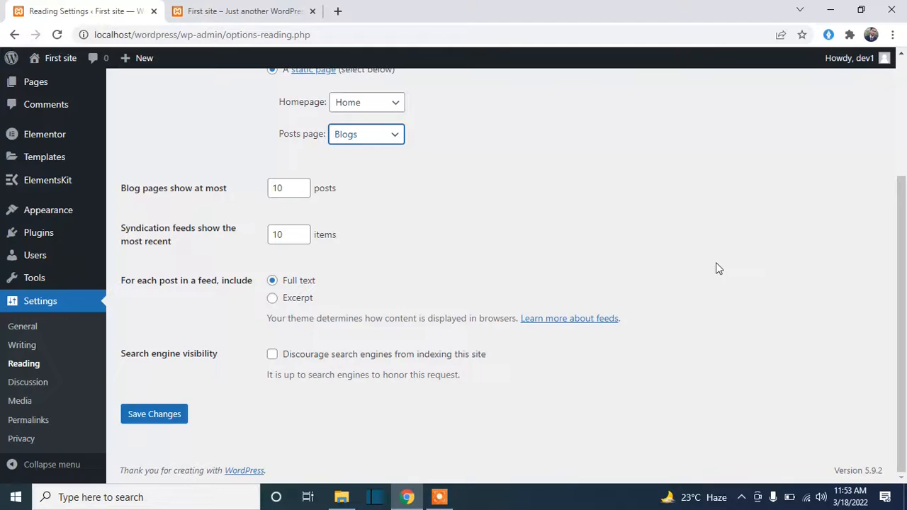
mouse_move(714, 258)
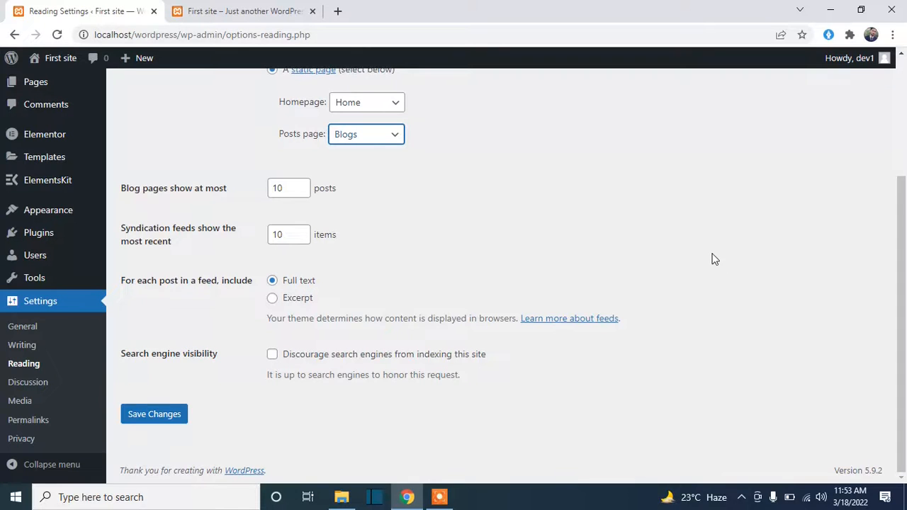